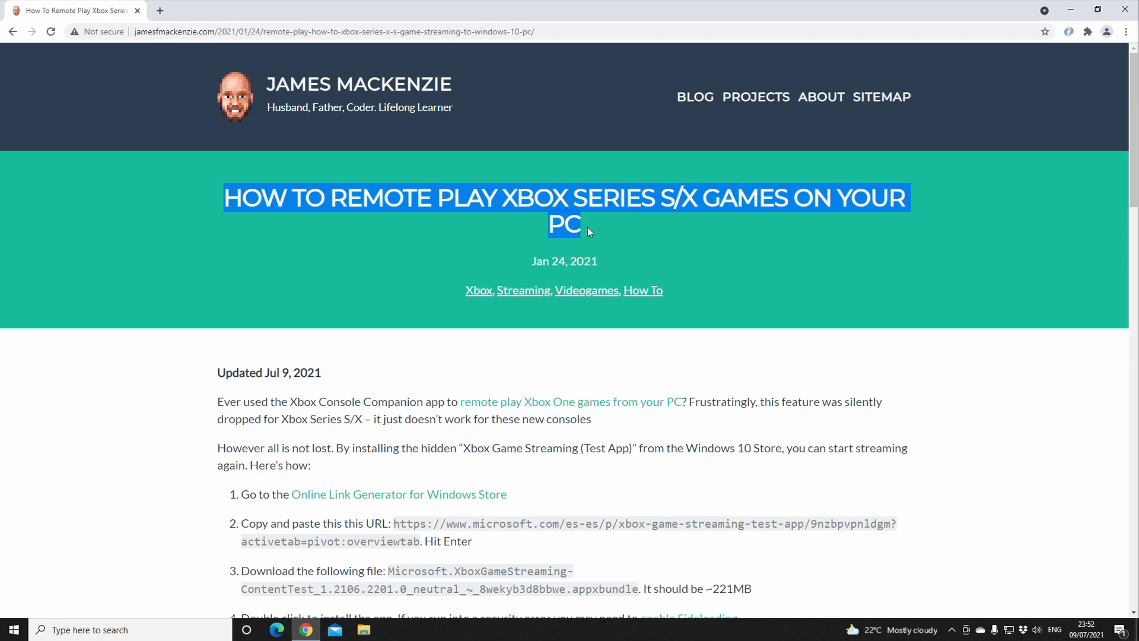
{"action": "mouse_move", "coordinate": [522, 254]}
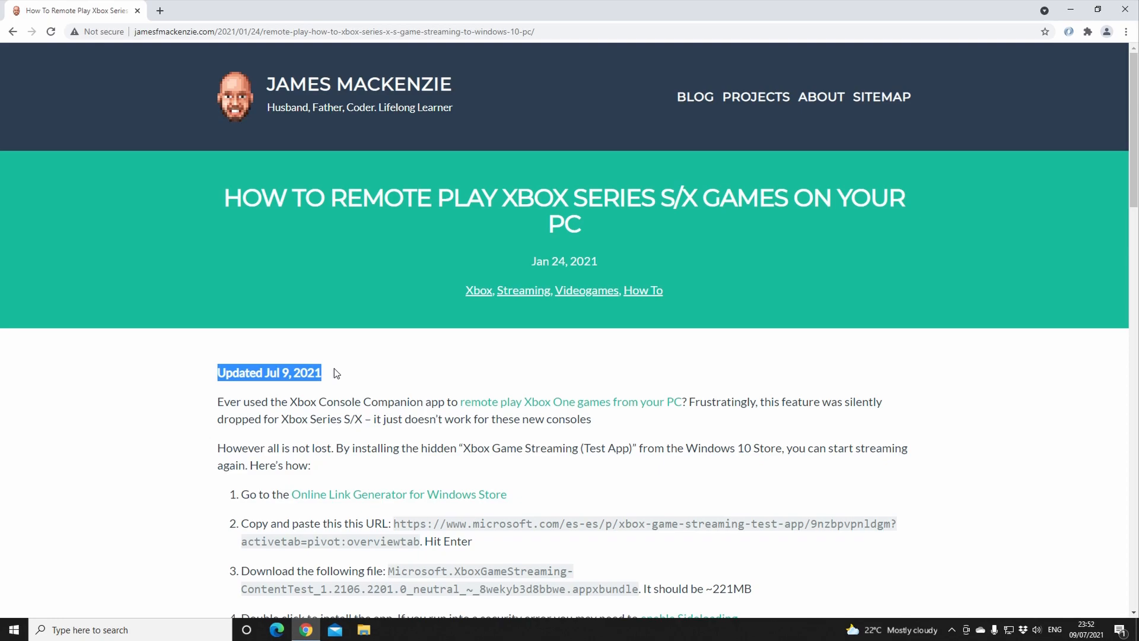
Feed the blog's Microsoft Store URL for the Xbox Game Streaming test app into the link generator and request its package links
{"action": "scroll", "scroll_direction": "down", "scroll_amount": 3}
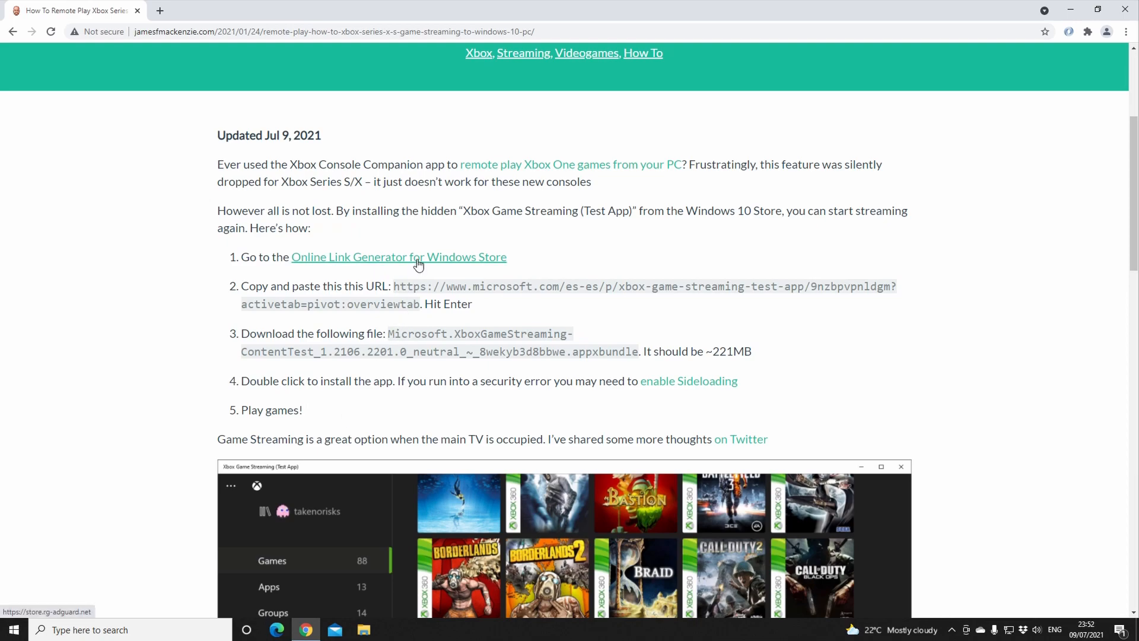
{"action": "left_click", "coordinate": [398, 257]}
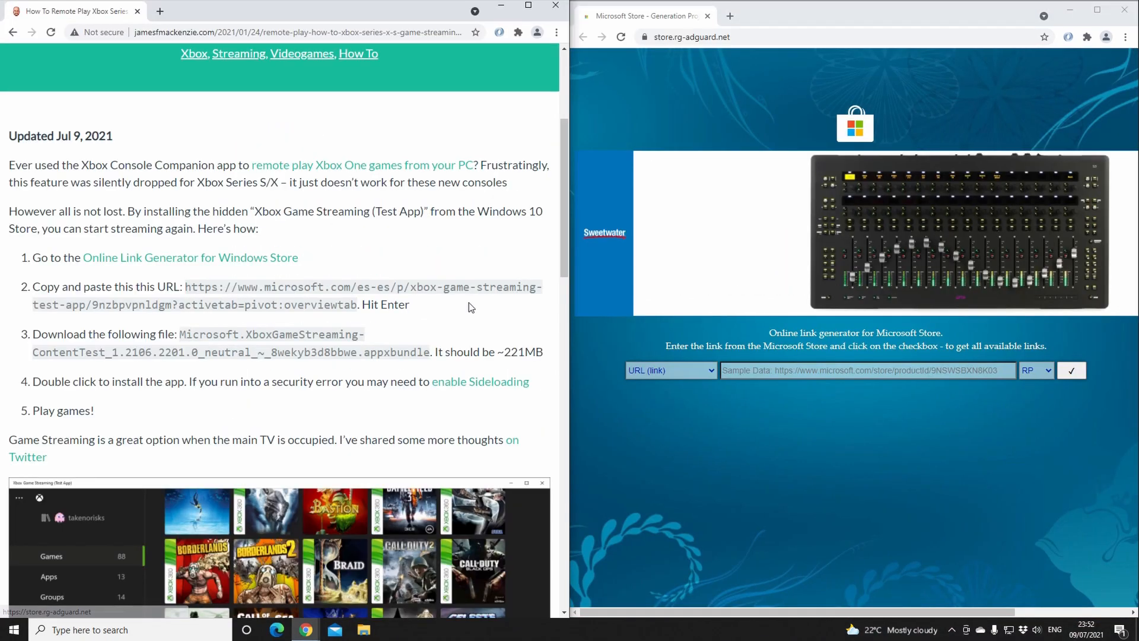
{"action": "double_click", "coordinate": [203, 286]}
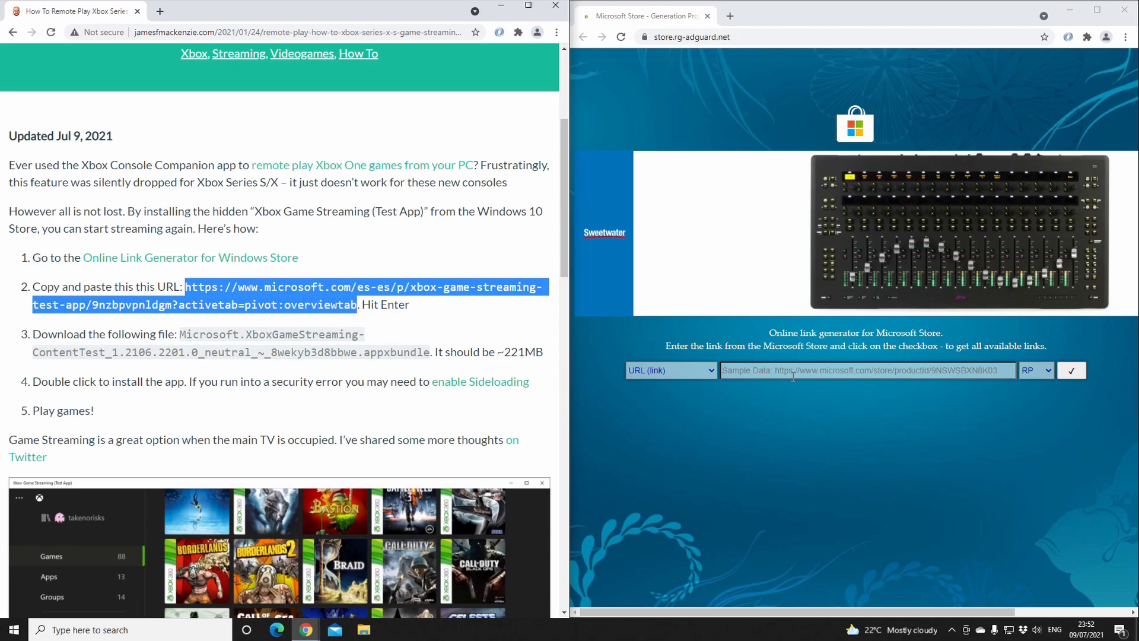
{"action": "type", "text": "https://www.microsoft.com/es-es/p/xbox-game-streaming-test-app/9nzbpvpnldgm?activetab=pivot:overviewtab"}
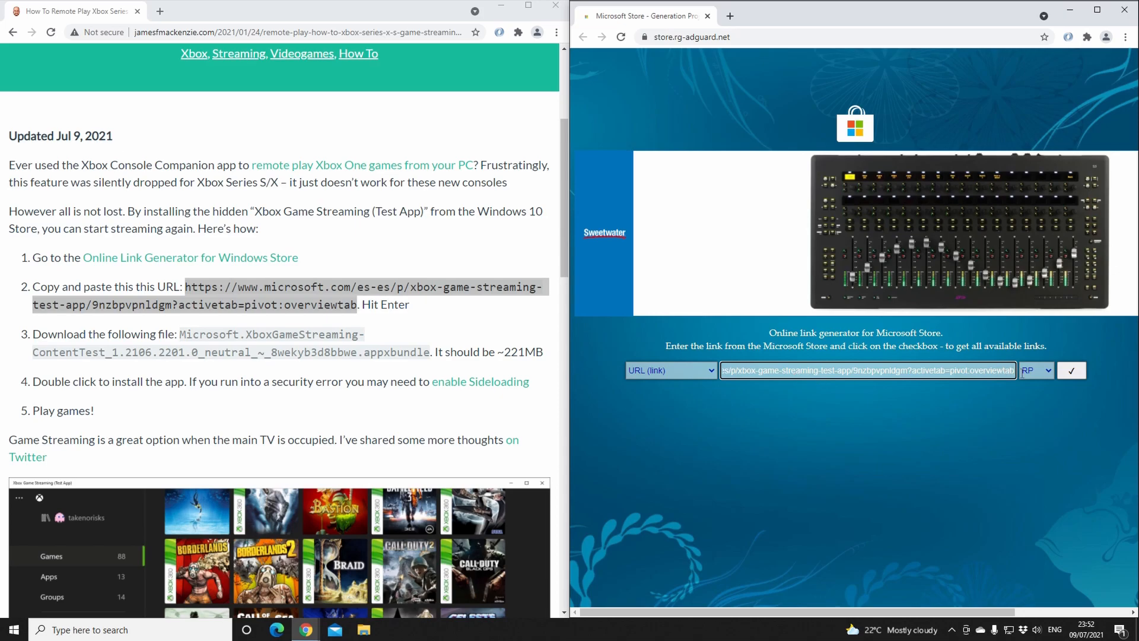
{"action": "left_click", "coordinate": [1071, 370]}
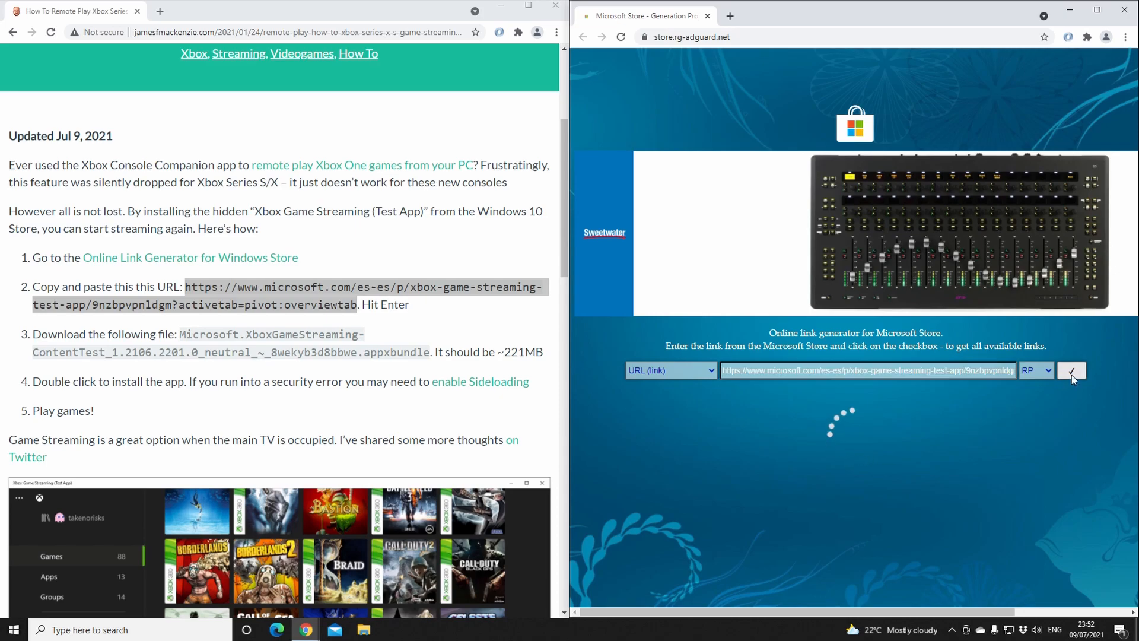
{"action": "left_click", "coordinate": [1071, 370]}
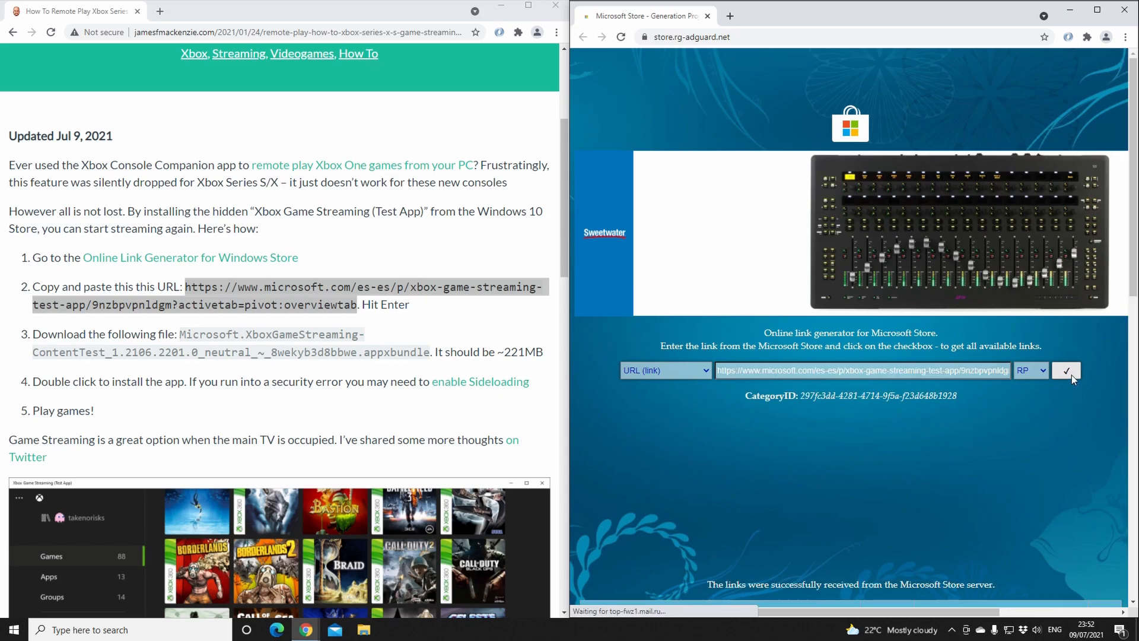
{"action": "scroll", "scroll_direction": "down", "scroll_amount": 3}
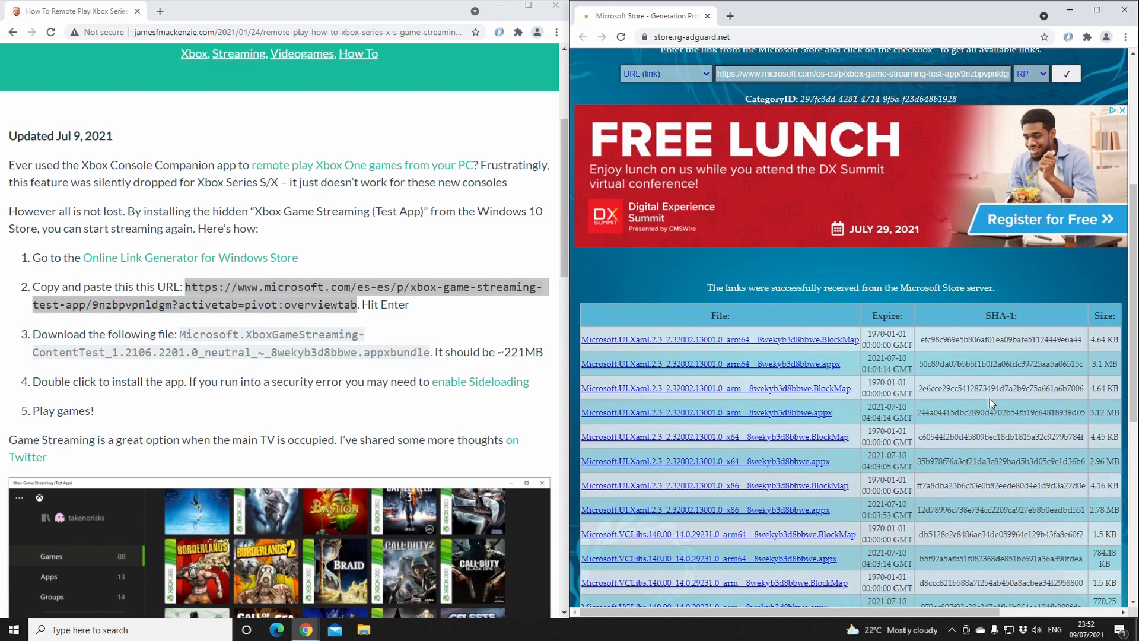
Save the Xbox Game Streaming ContentTest .appxbundle link and keep the download despite the security warning
{"action": "scroll", "scroll_direction": "down", "scroll_amount": 3}
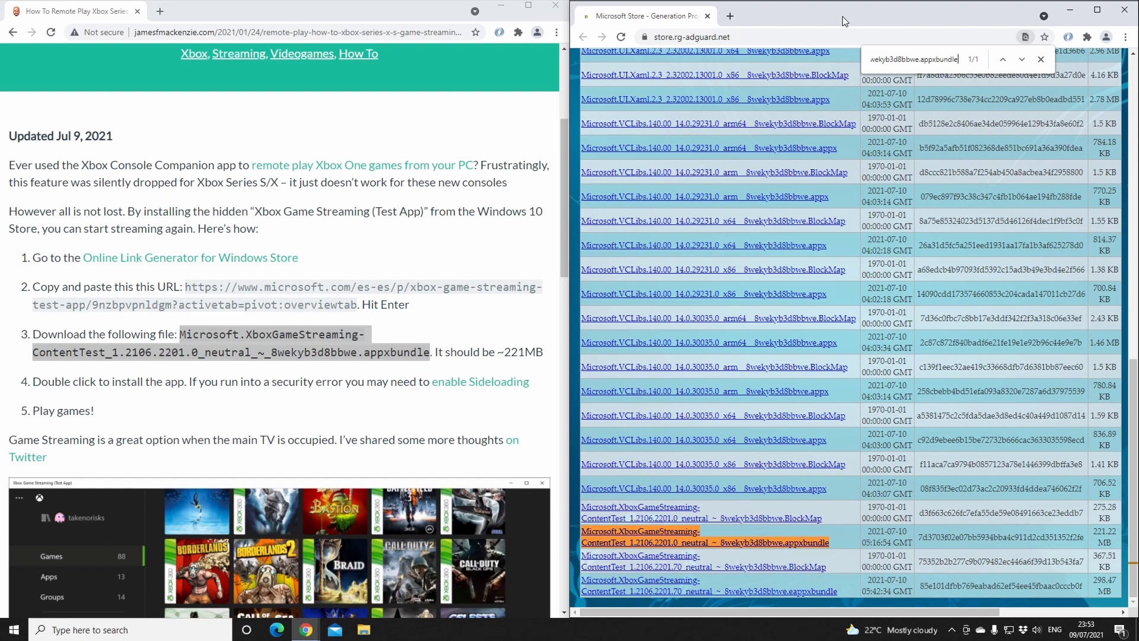
{"action": "mouse_move", "coordinate": [683, 542]}
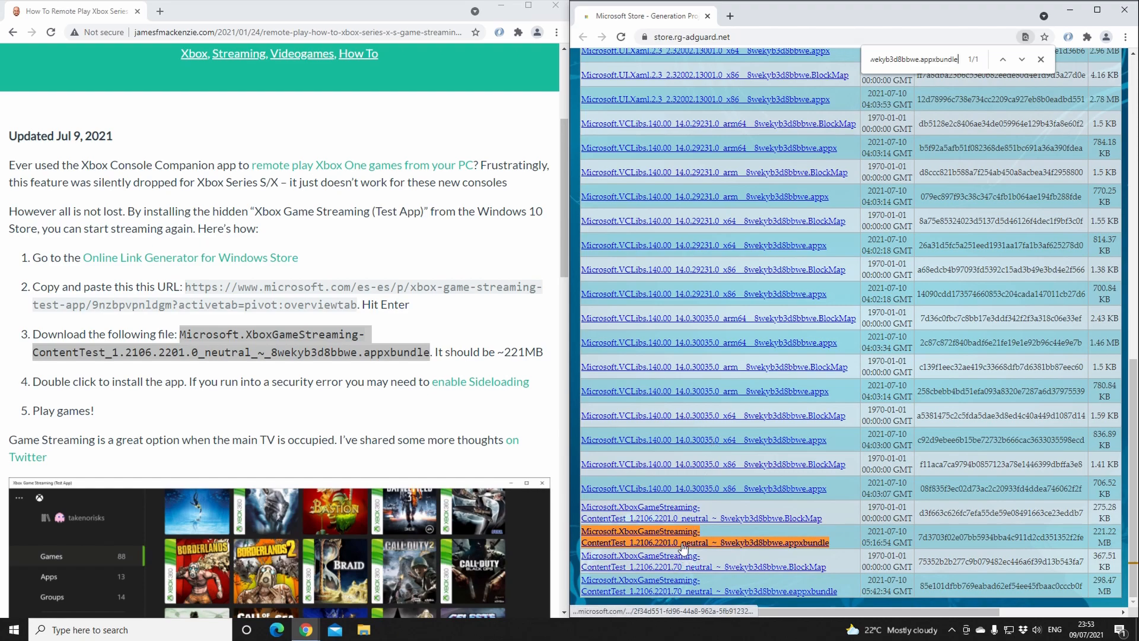
{"action": "right_click", "coordinate": [678, 542]}
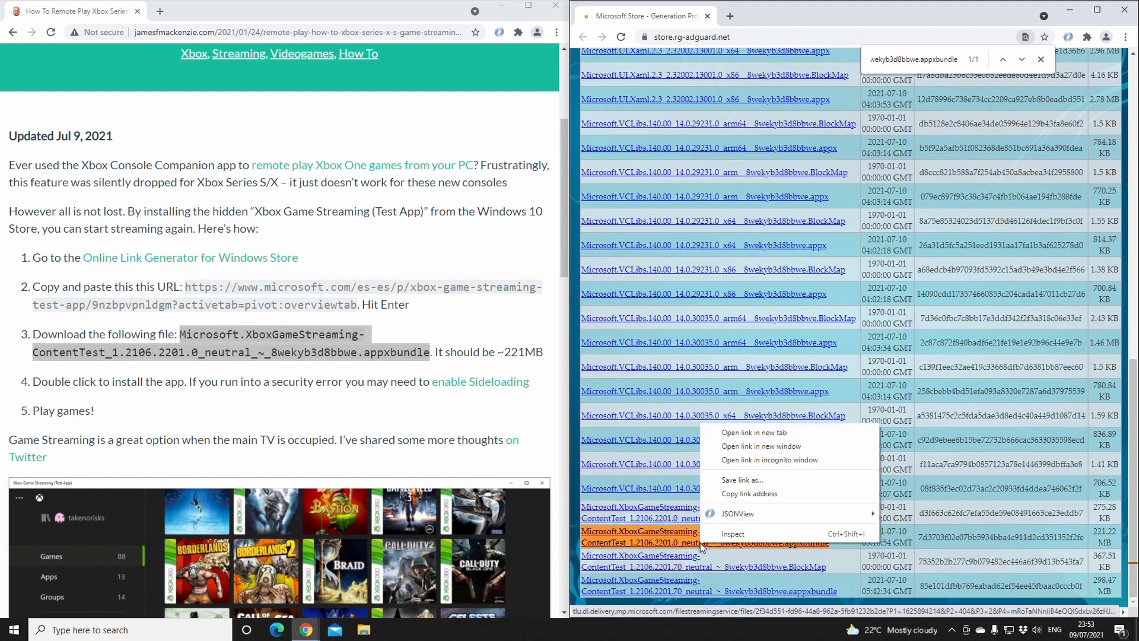
{"action": "left_click", "coordinate": [741, 480]}
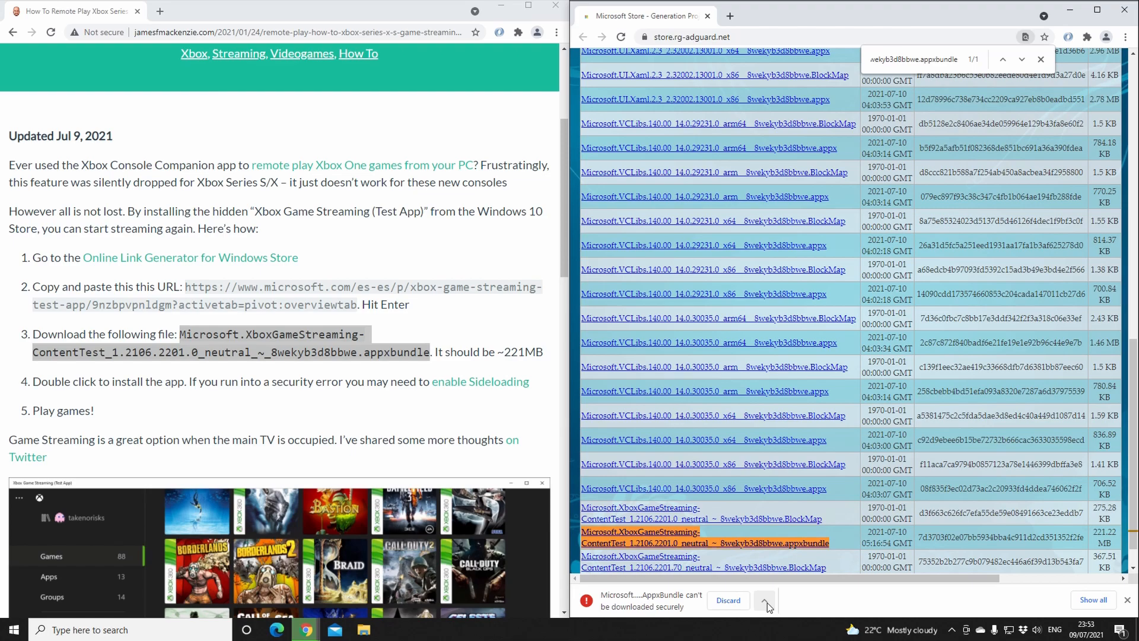
{"action": "left_click", "coordinate": [763, 600]}
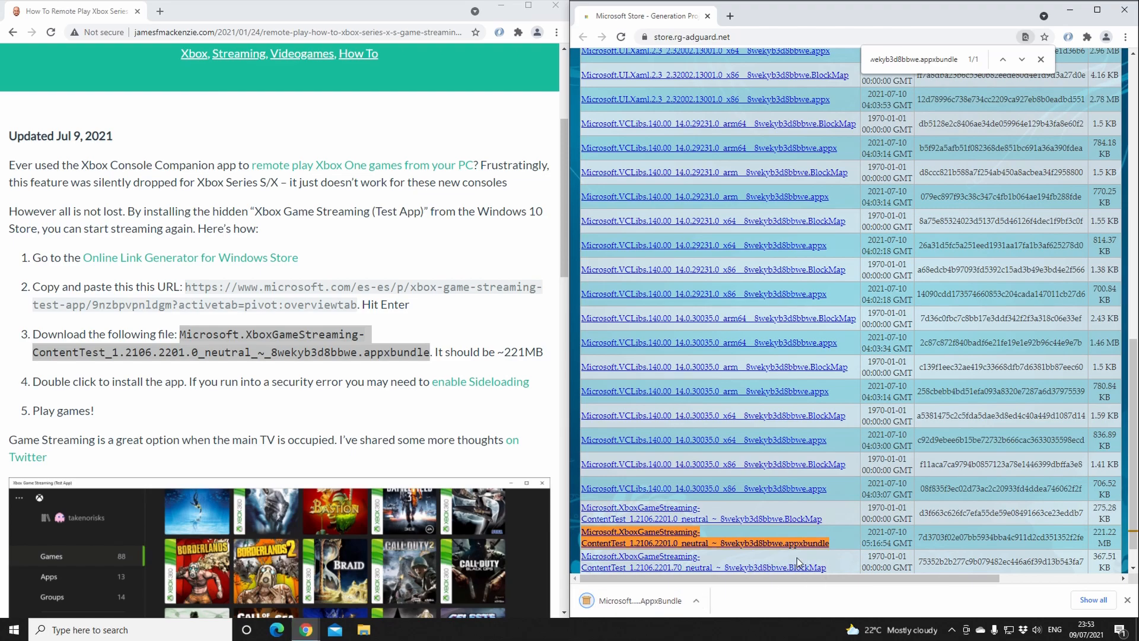
{"action": "mouse_move", "coordinate": [667, 604]}
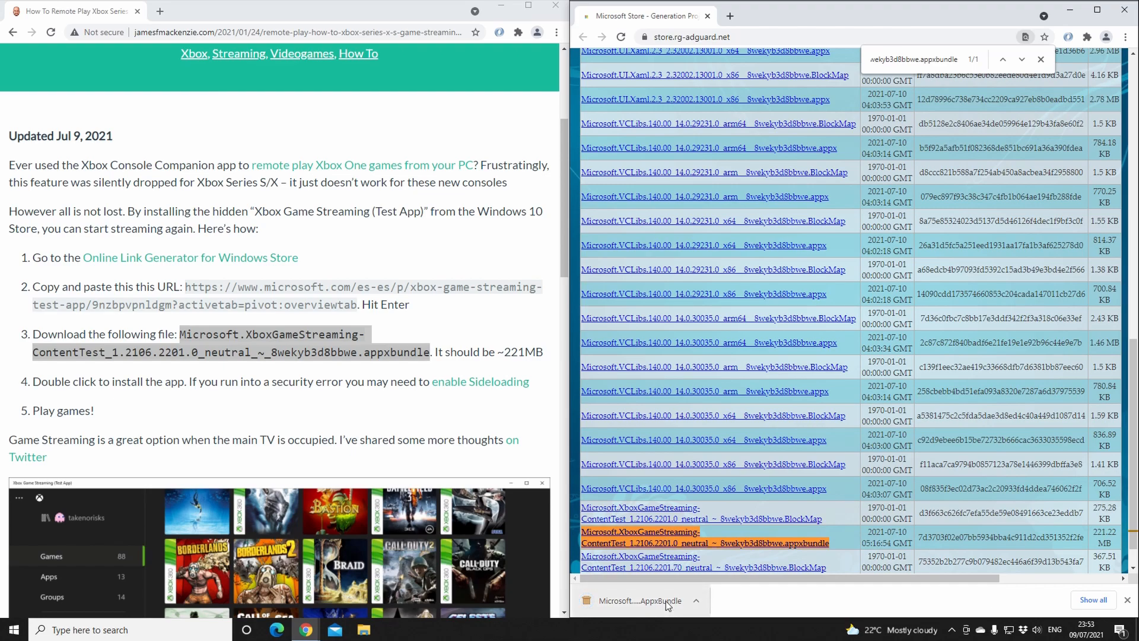
{"action": "left_click", "coordinate": [695, 601]}
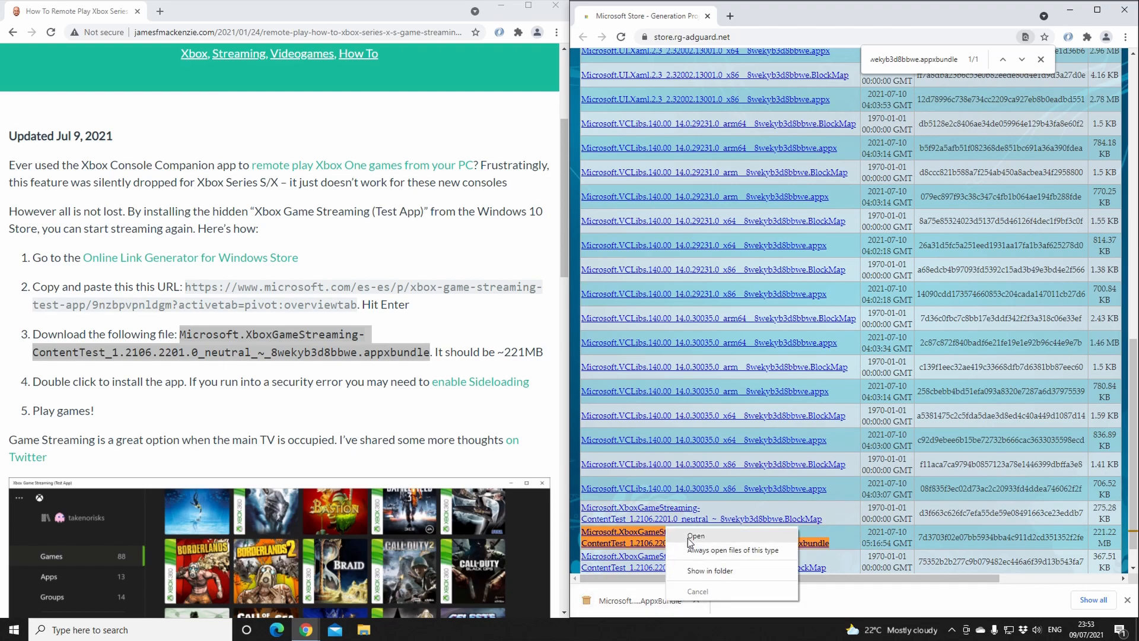
Open the downloaded bundle and install Xbox Game Streaming (Test App) through App Installer
{"action": "left_click", "coordinate": [695, 535]}
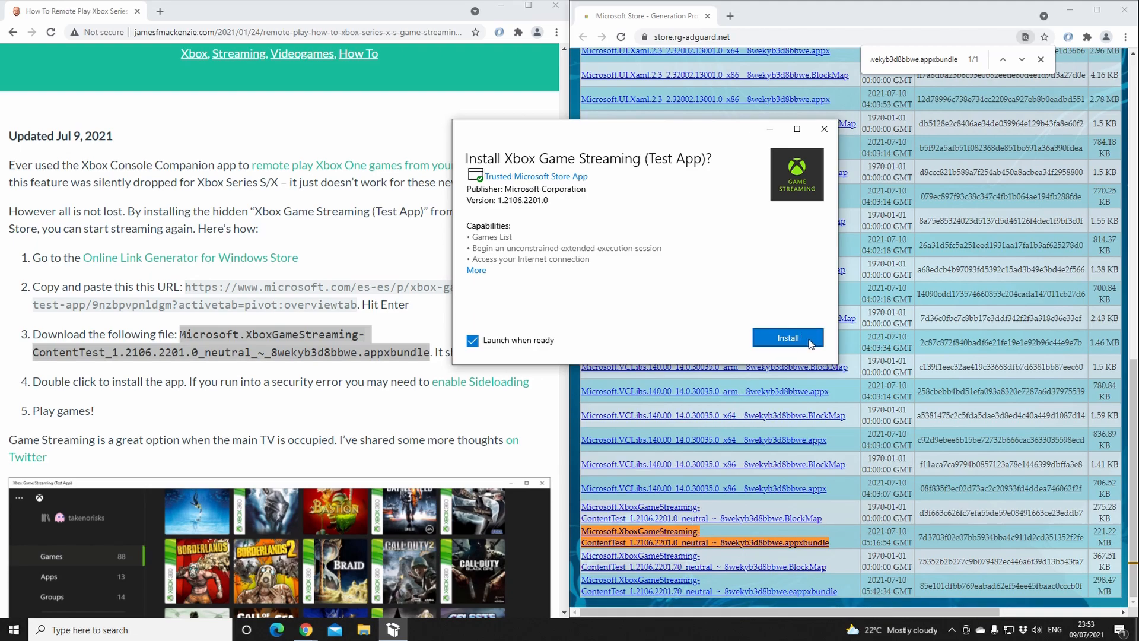
{"action": "left_click", "coordinate": [788, 337]}
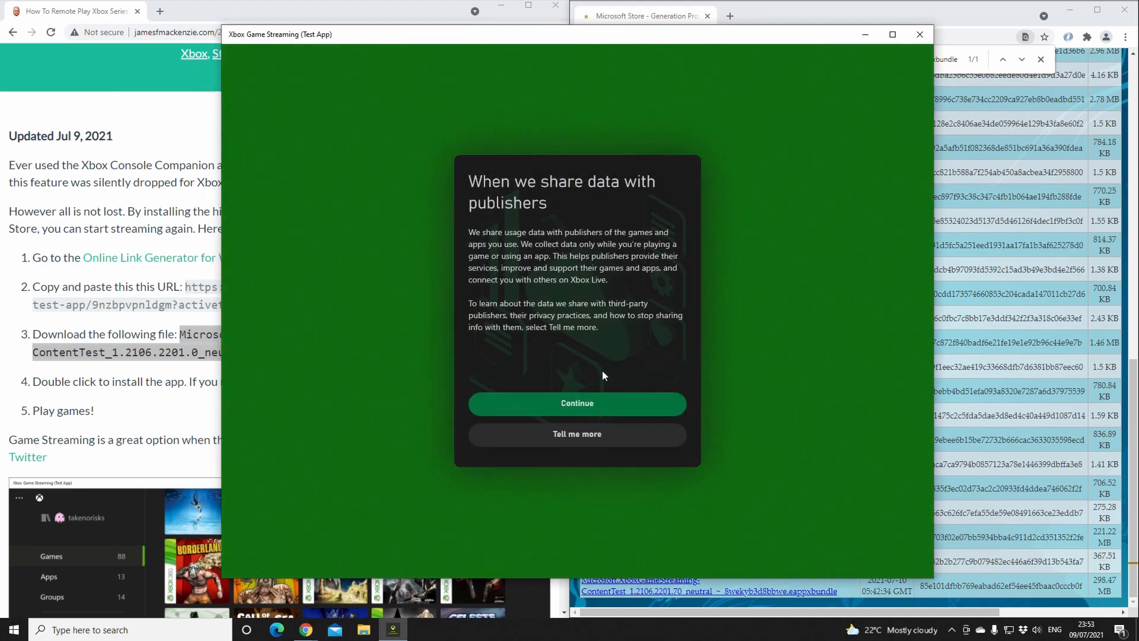
{"action": "mouse_move", "coordinate": [616, 408]}
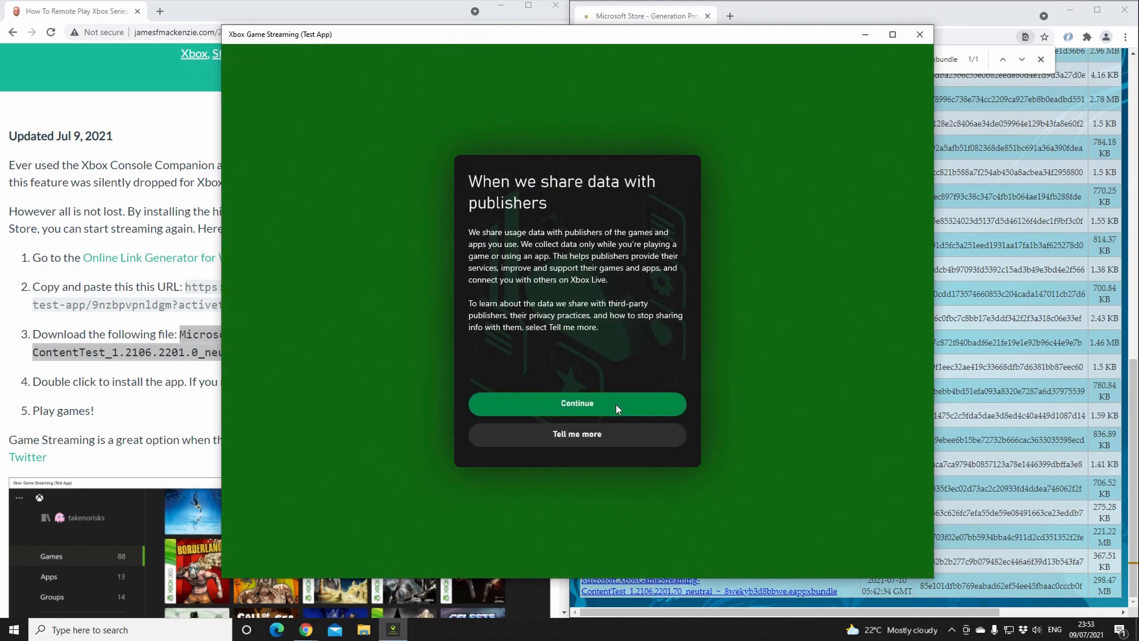
Accept the data-sharing notice, connect to the Xbox Series X and continue past the home-network reminder
{"action": "left_click", "coordinate": [577, 403]}
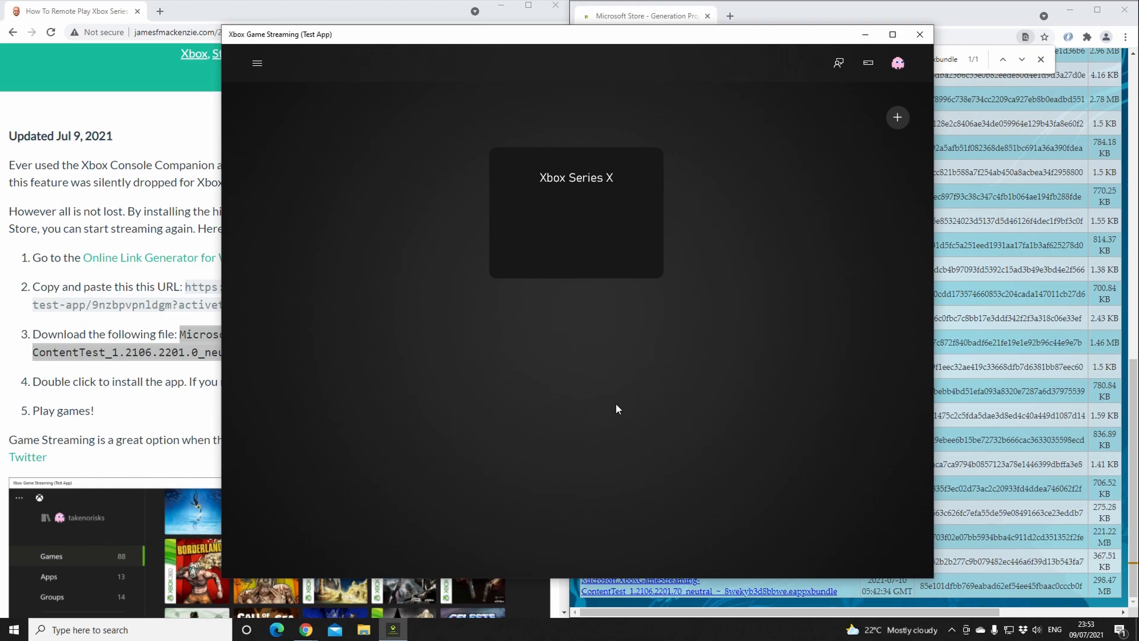
{"action": "left_click", "coordinate": [577, 212]}
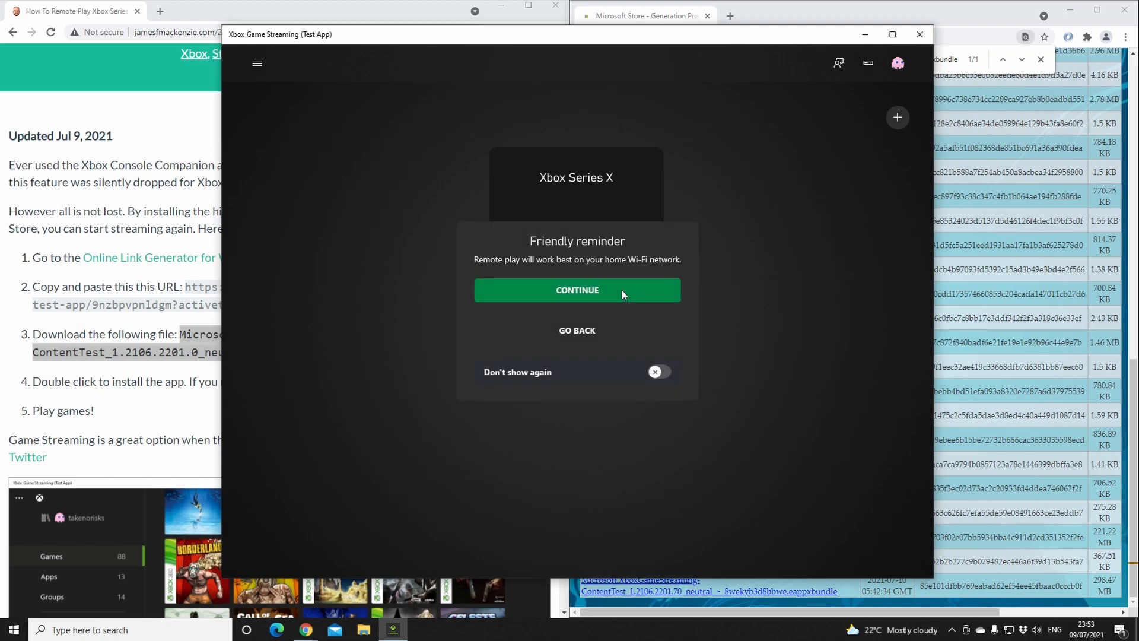
{"action": "left_click", "coordinate": [577, 290]}
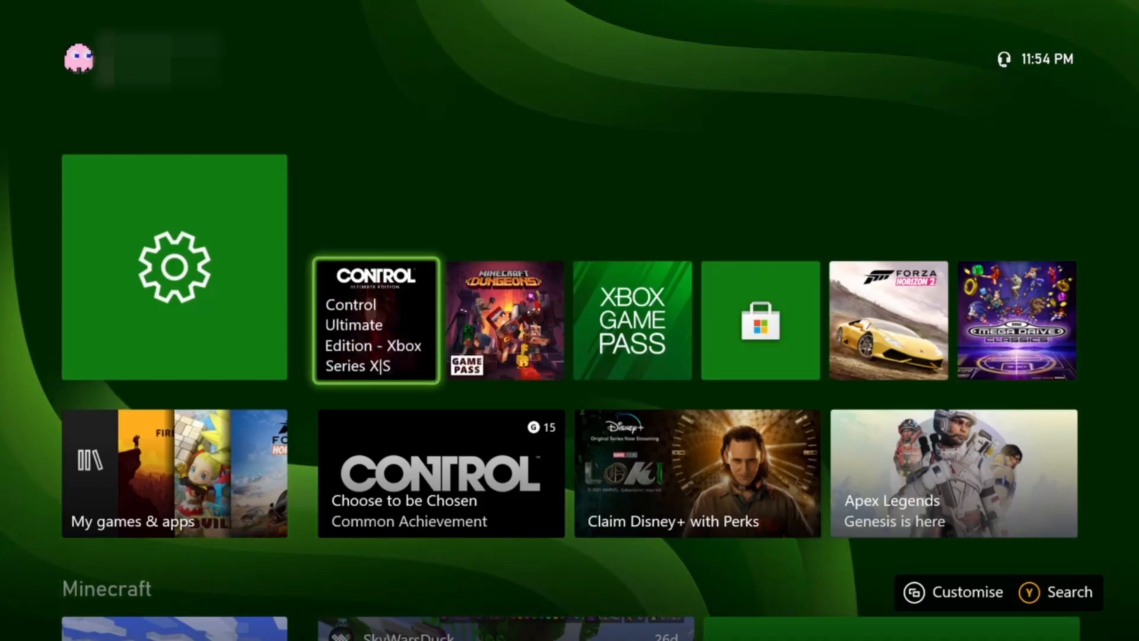
Start Control Ultimate Edition from its tile on the streamed Xbox home screen
{"action": "left_click", "coordinate": [375, 319]}
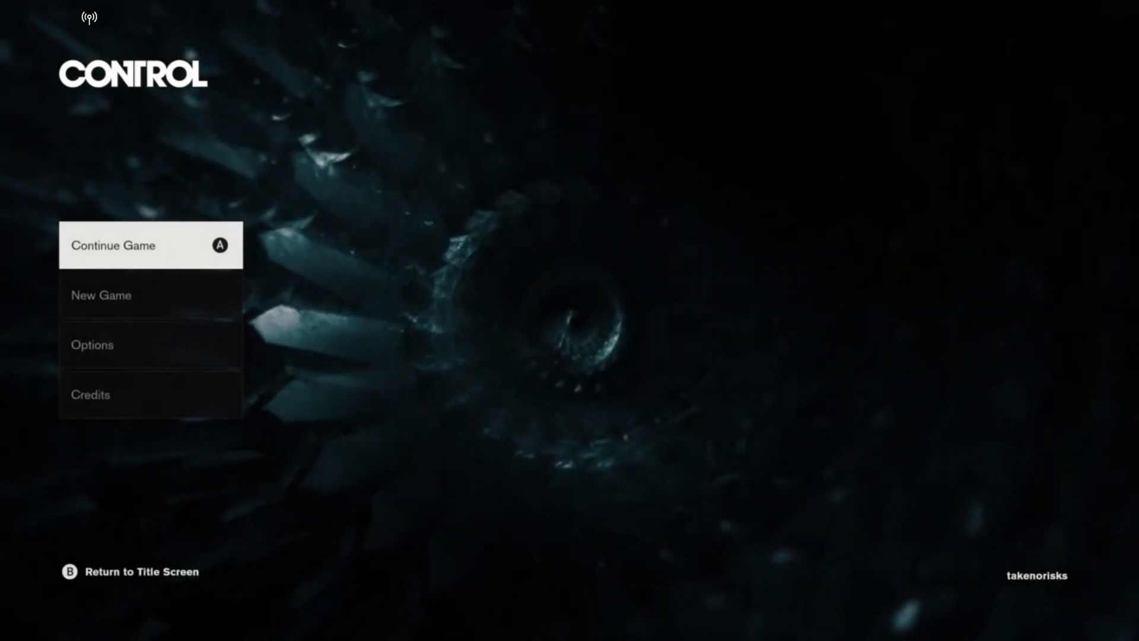
Continue the saved game and walk through the lobby gates, up the stairs and along the dark corridor
{"action": "left_click", "coordinate": [114, 244]}
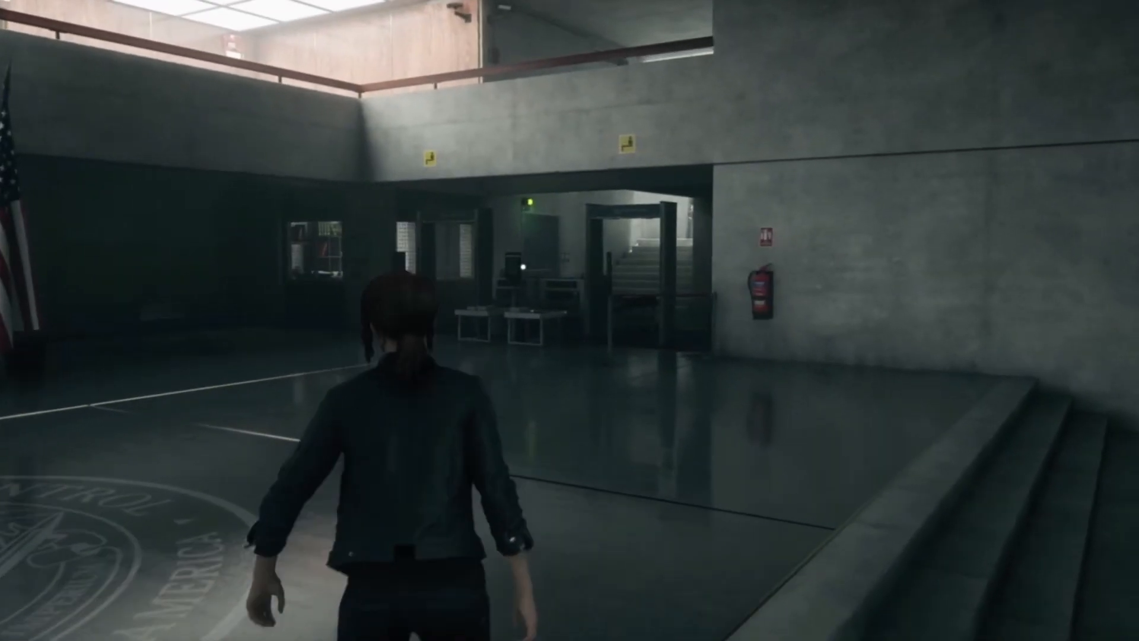
{"action": "key", "text": "w"}
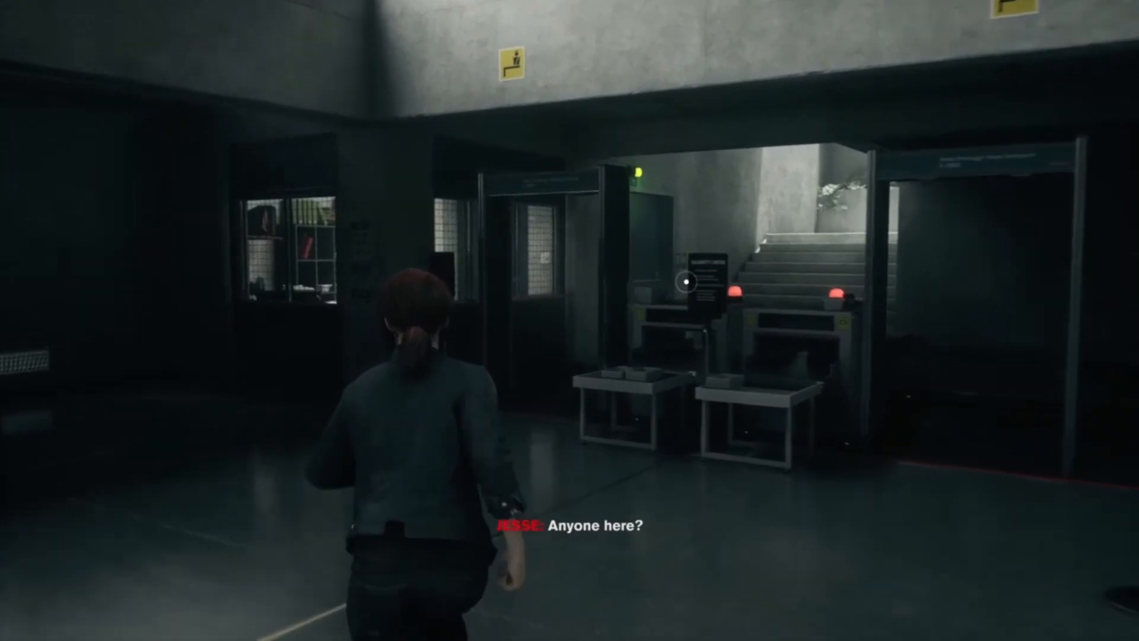
{"action": "key", "text": "w"}
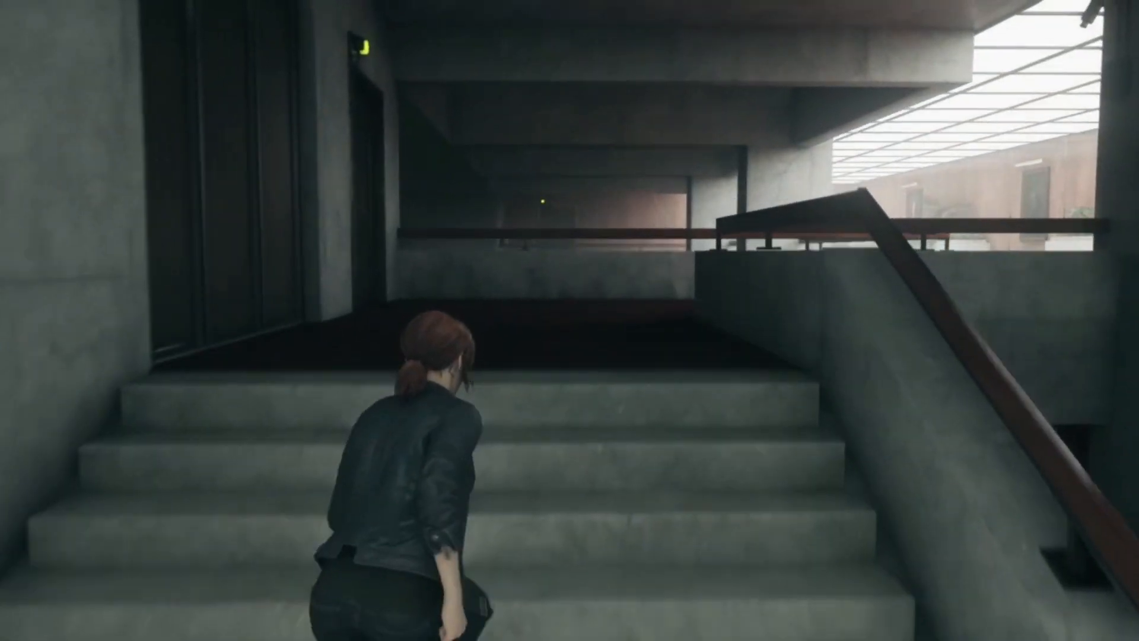
{"action": "key", "text": "w"}
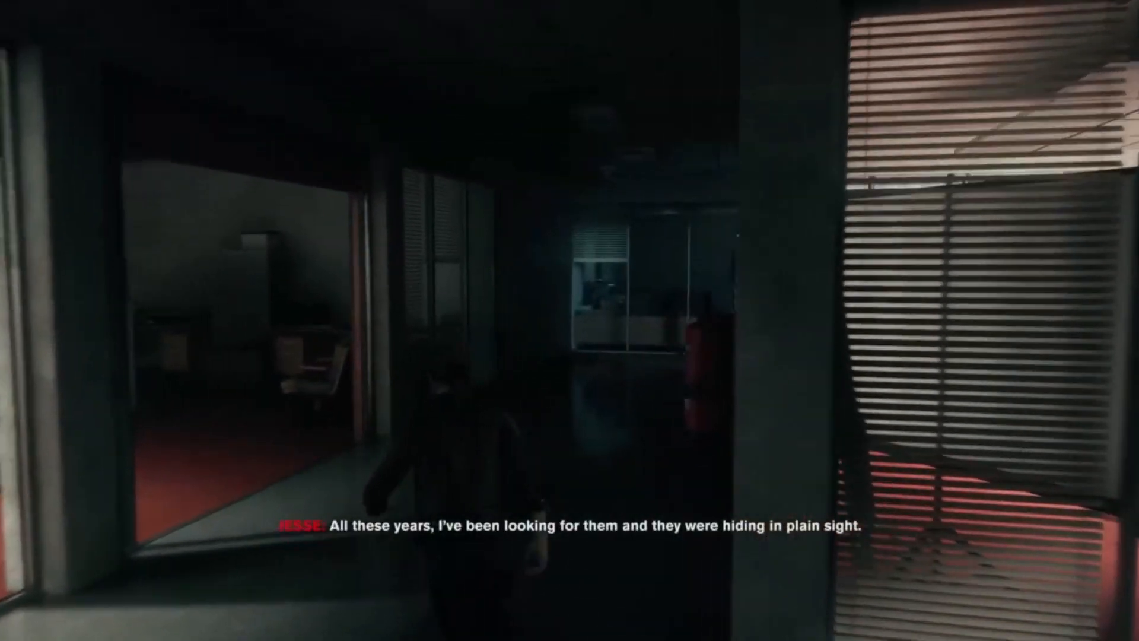
{"action": "key", "text": "Xbox"}
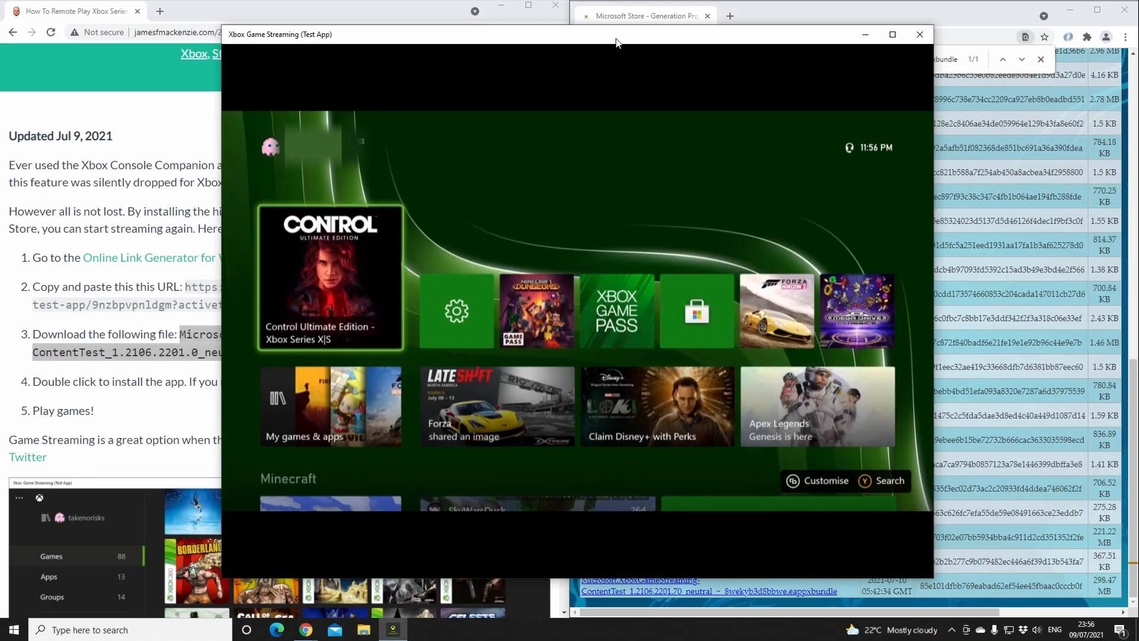
{"action": "mouse_move", "coordinate": [920, 35]}
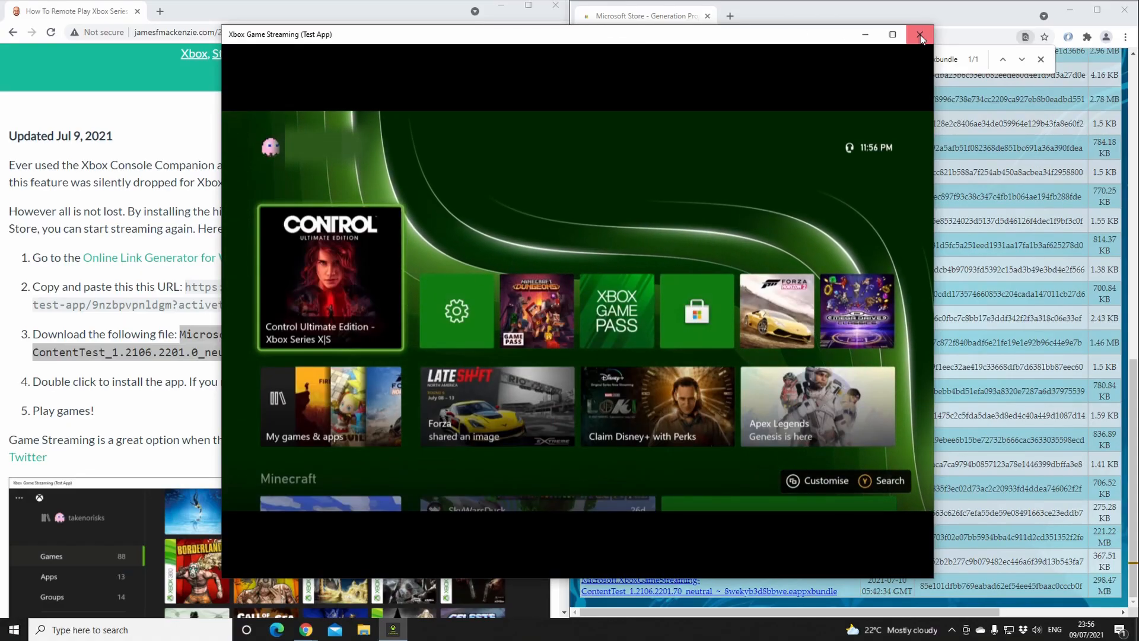
Close the Xbox Game Streaming window, ending the remote session
{"action": "left_click", "coordinate": [919, 34]}
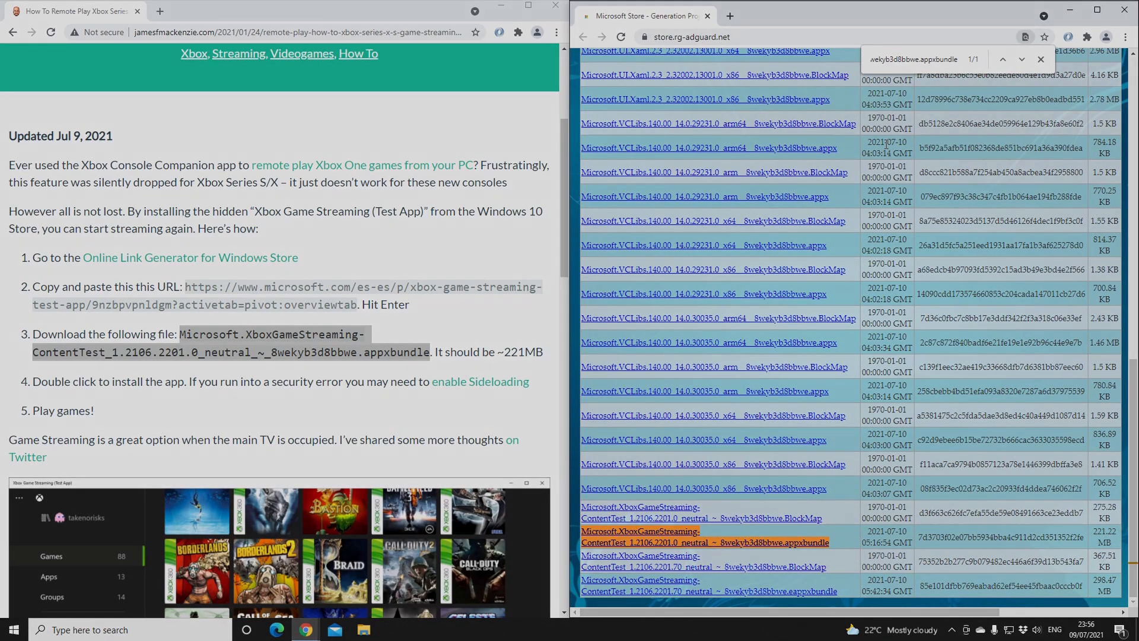